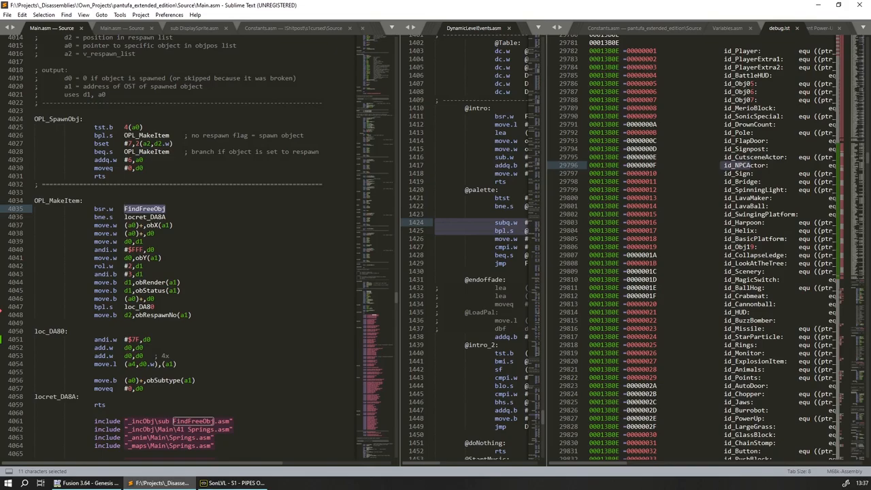
# Jump to sub FindFreeObj.asm showing its free object-slot search loop.
pyautogui.click(89, 483)
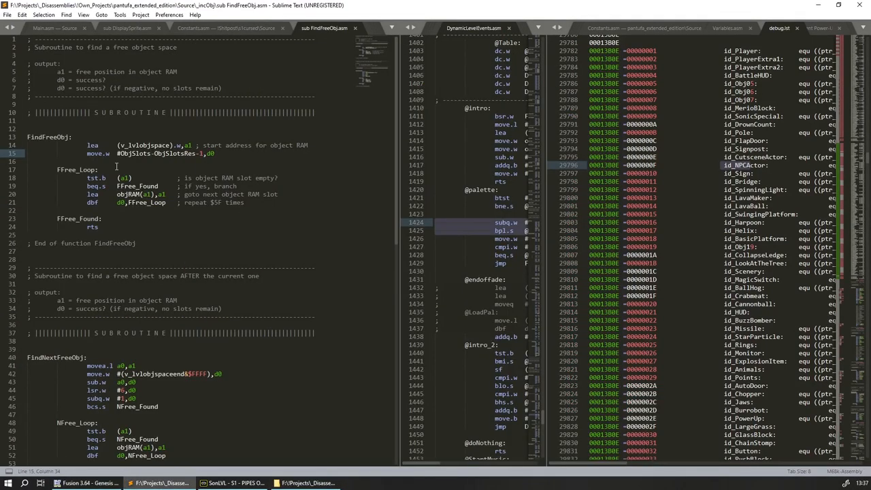
# Switch to Main.asm and place the cursor on the move.l (a4,d0.w),(a1) line under loc_DA80.
pyautogui.click(105, 178)
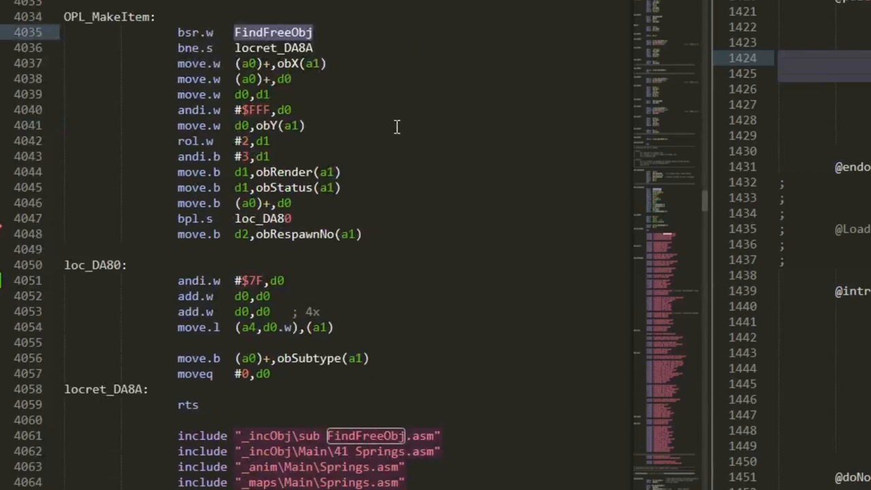
pyautogui.click(334, 327)
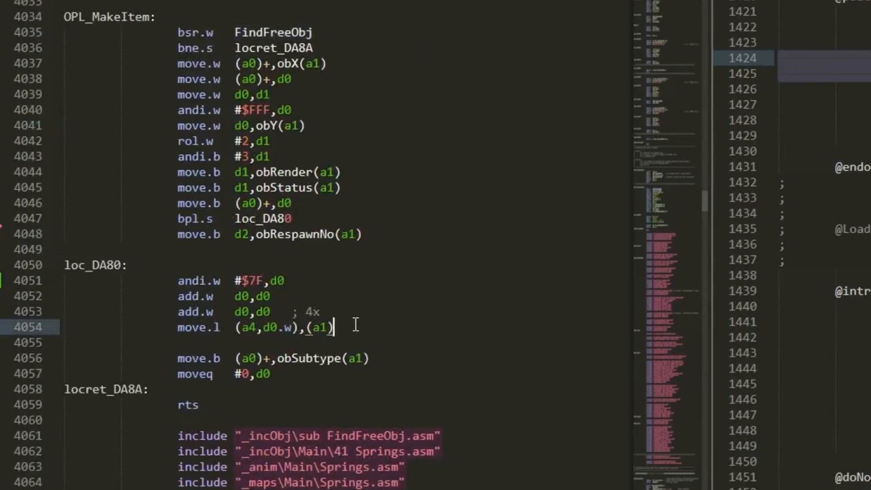